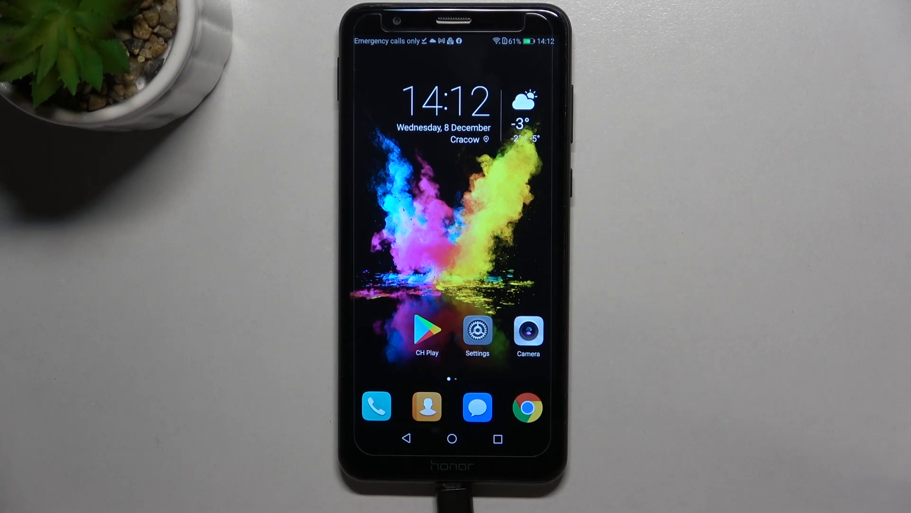
Step: Launch the Phone app and show the saved contacts list
click(376, 406)
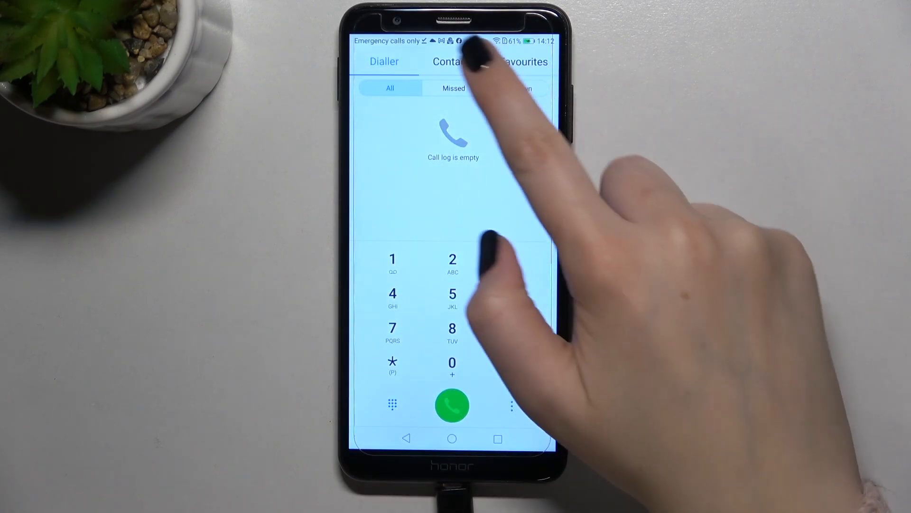
click(453, 62)
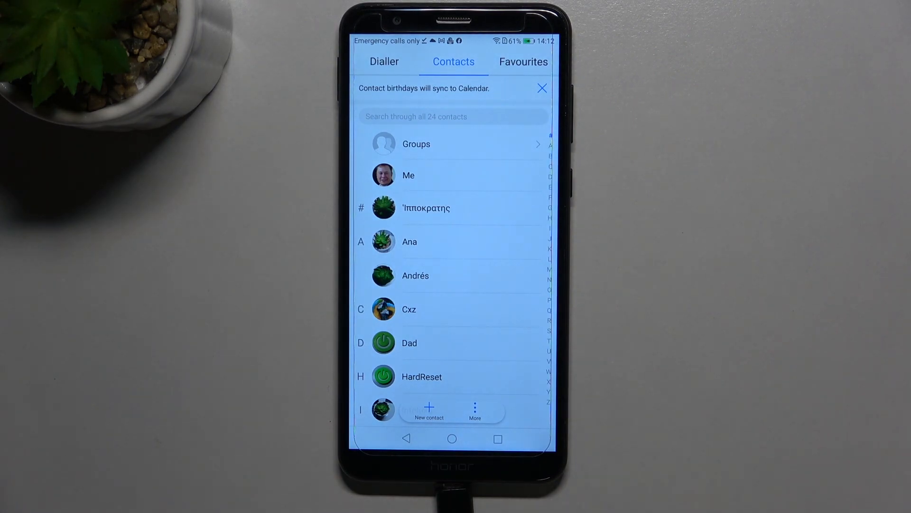
Step: Add Ana to the blacklist from her contact's More menu and return to the contacts list
click(409, 242)
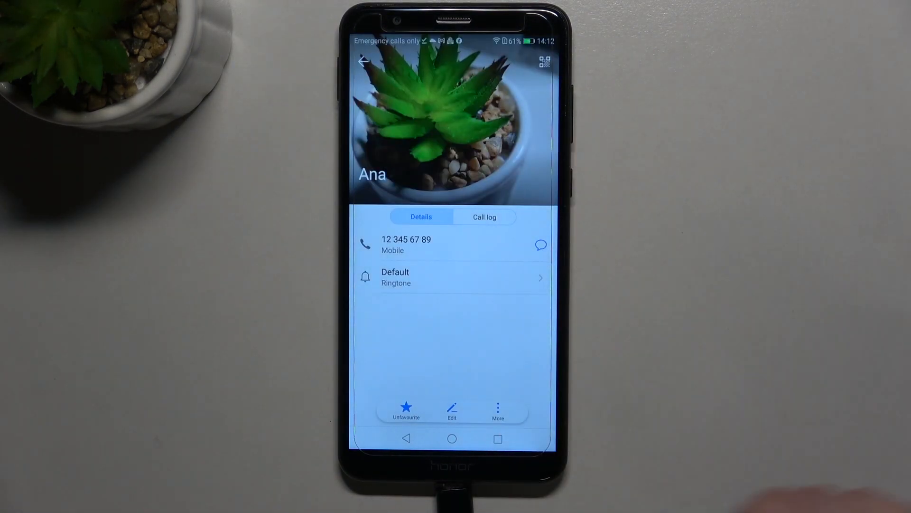
click(497, 408)
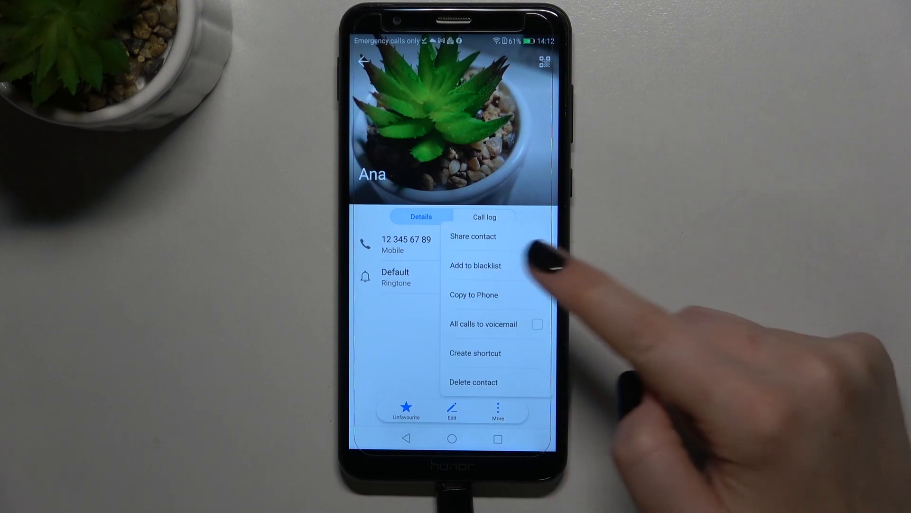
click(474, 265)
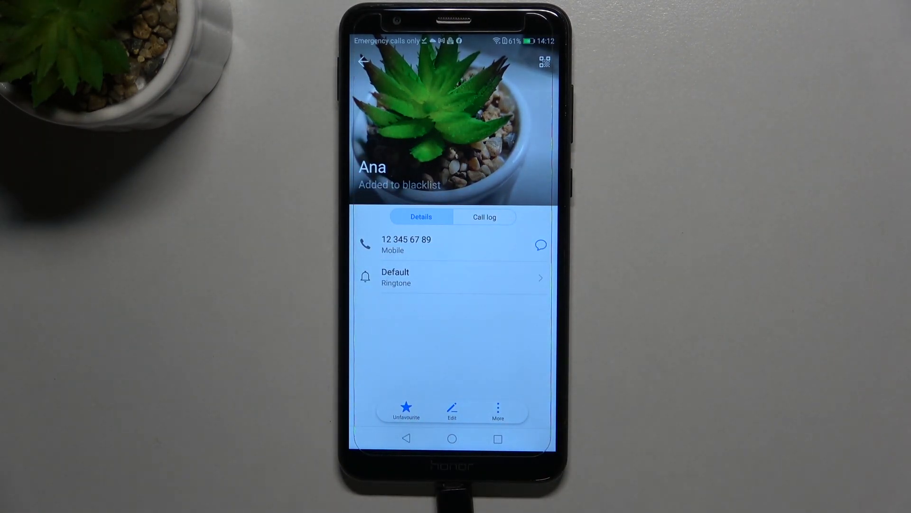
click(498, 410)
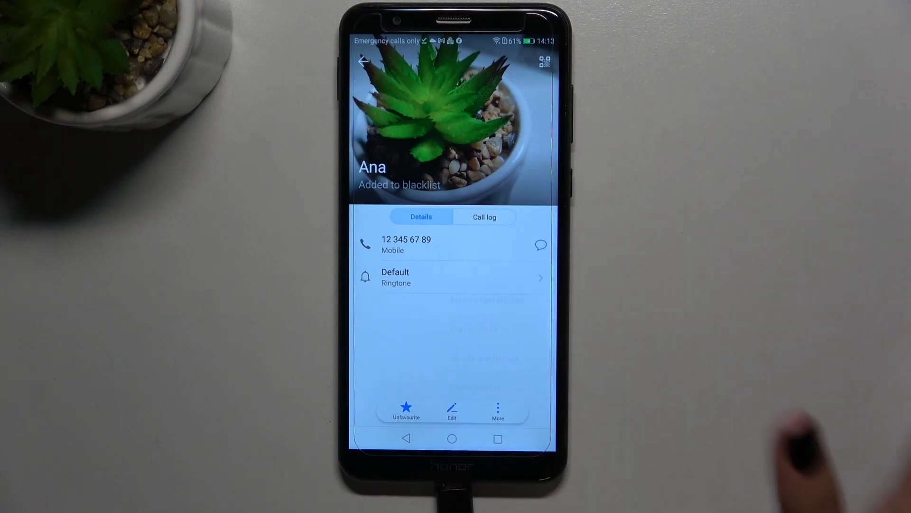
click(363, 61)
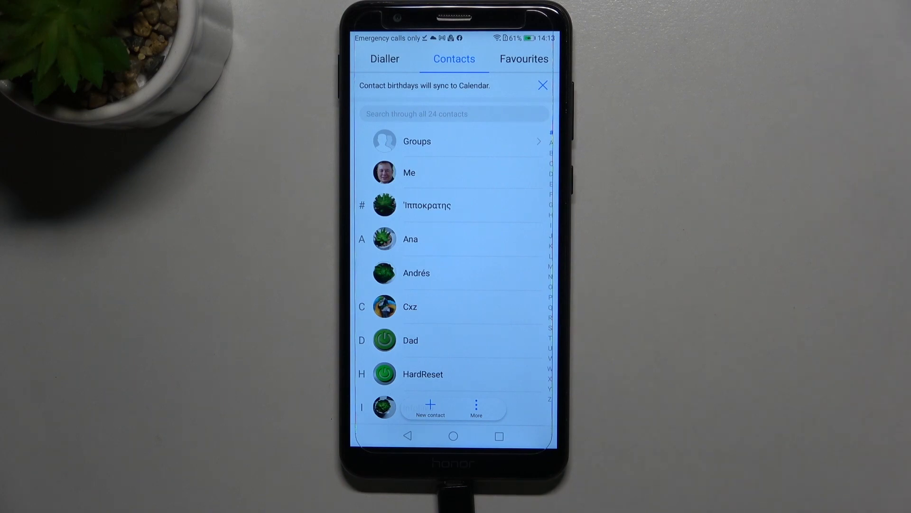
Step: From the dialler menu, reach Blocked and its settings showing one blacklisted number
click(384, 59)
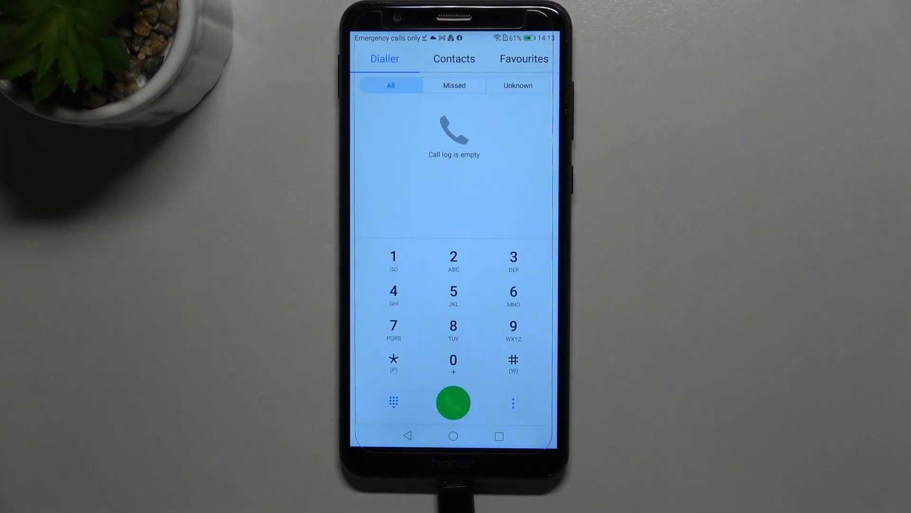
click(513, 402)
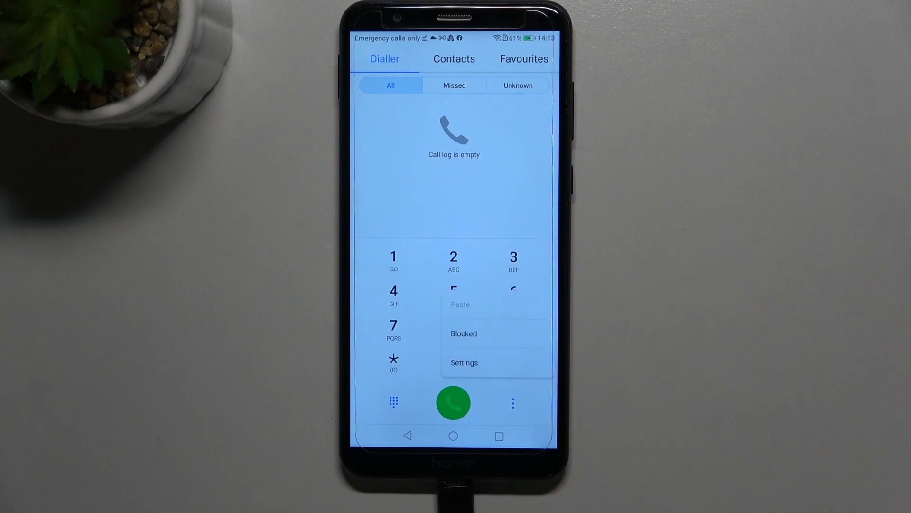
click(463, 333)
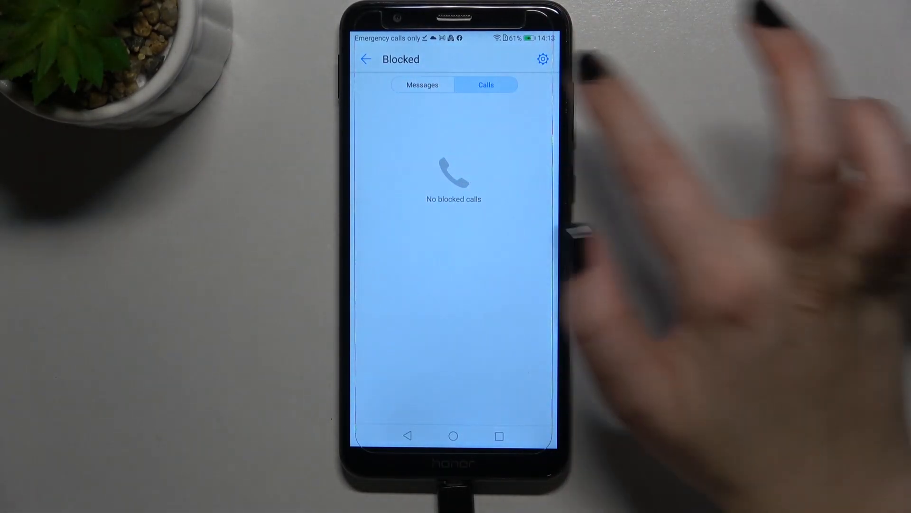
click(421, 85)
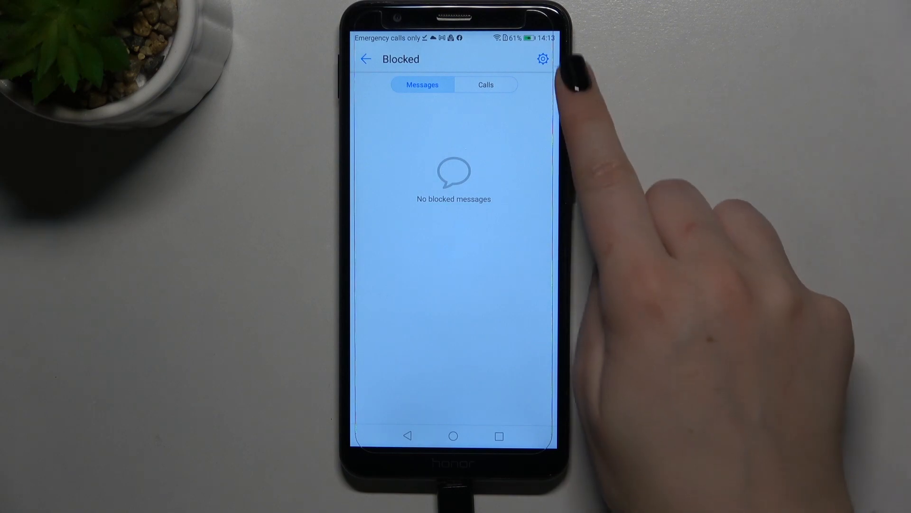
click(542, 58)
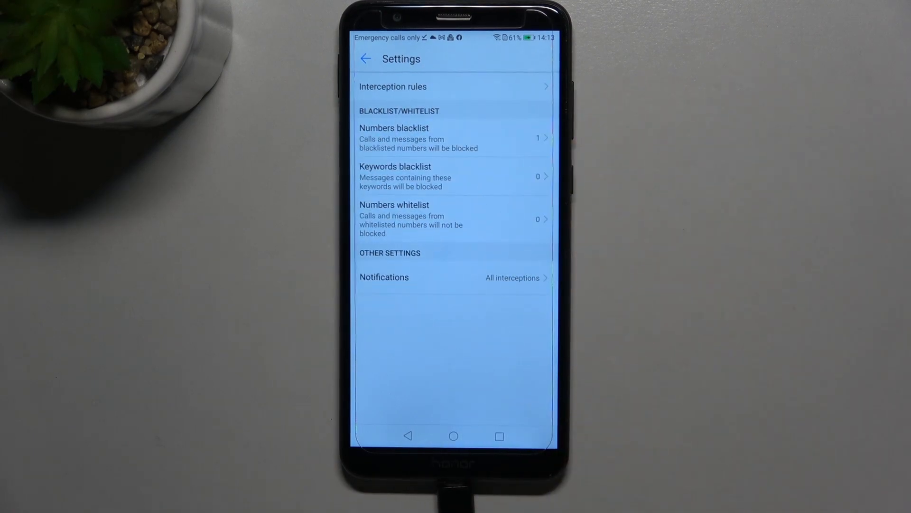
Step: Manually add 594628835 to the numbers blacklist, making two blocked entries
click(394, 138)
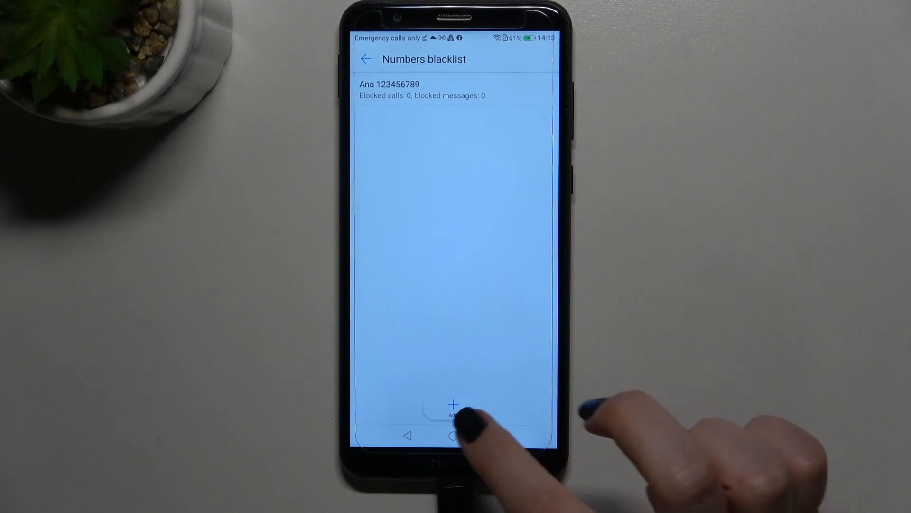
click(453, 407)
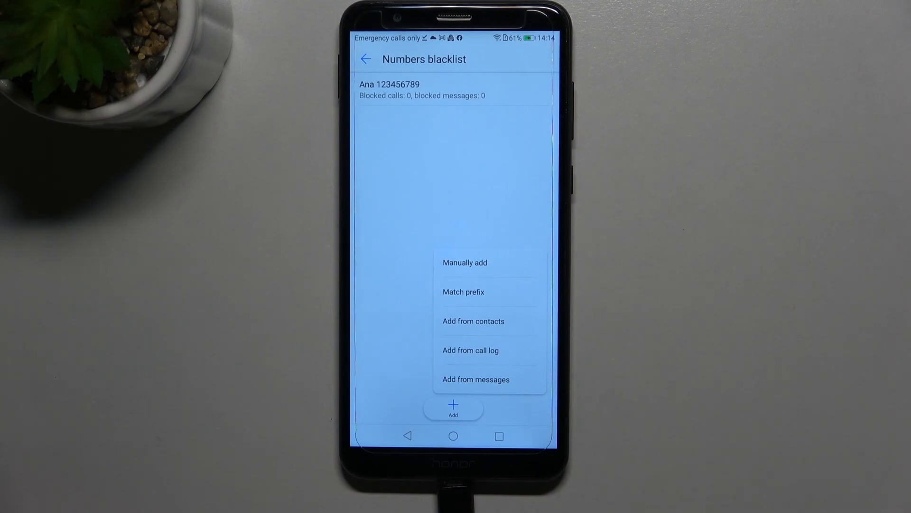
click(464, 262)
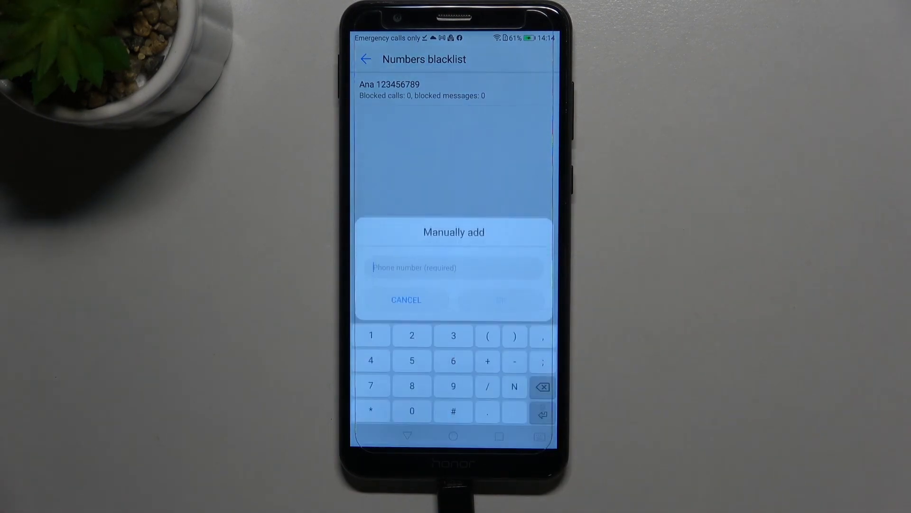
text(59)
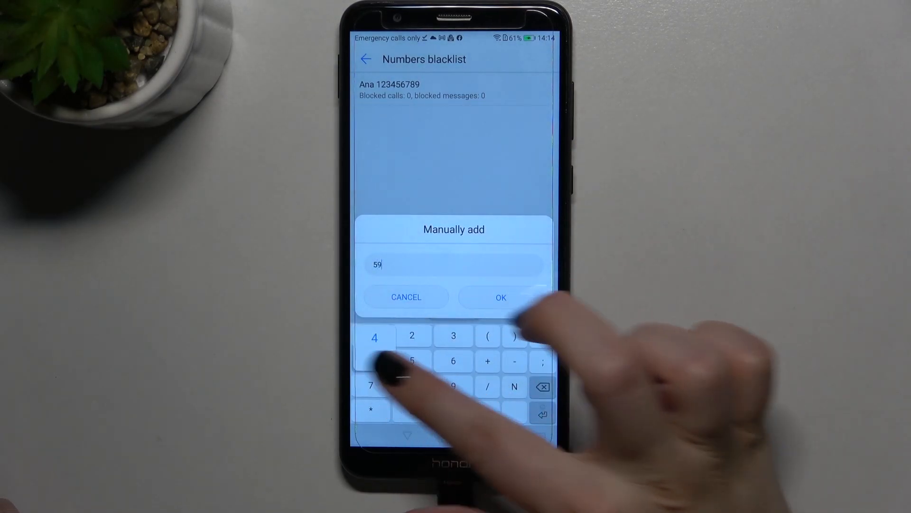
click(500, 297)
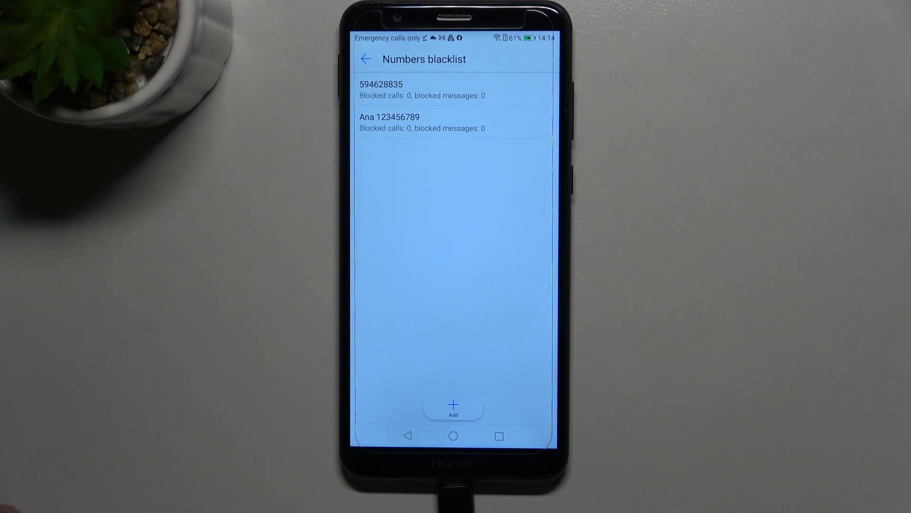
click(366, 59)
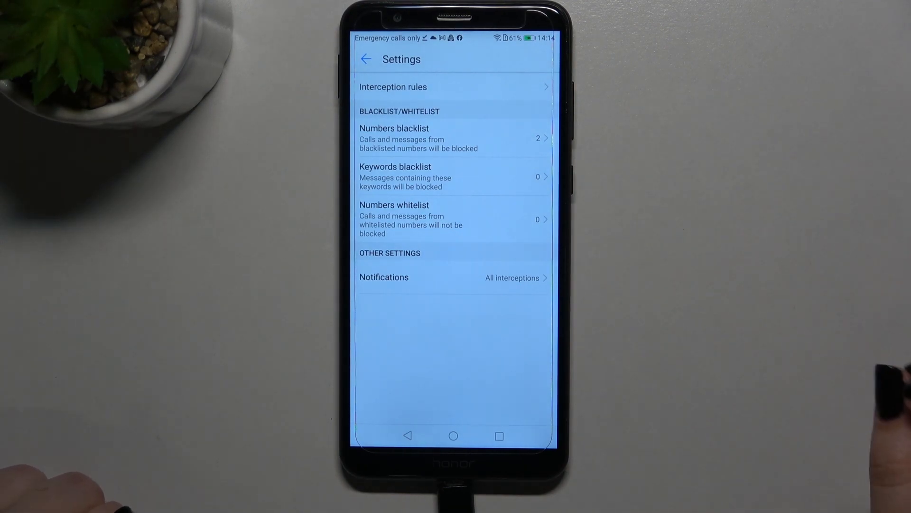
click(395, 177)
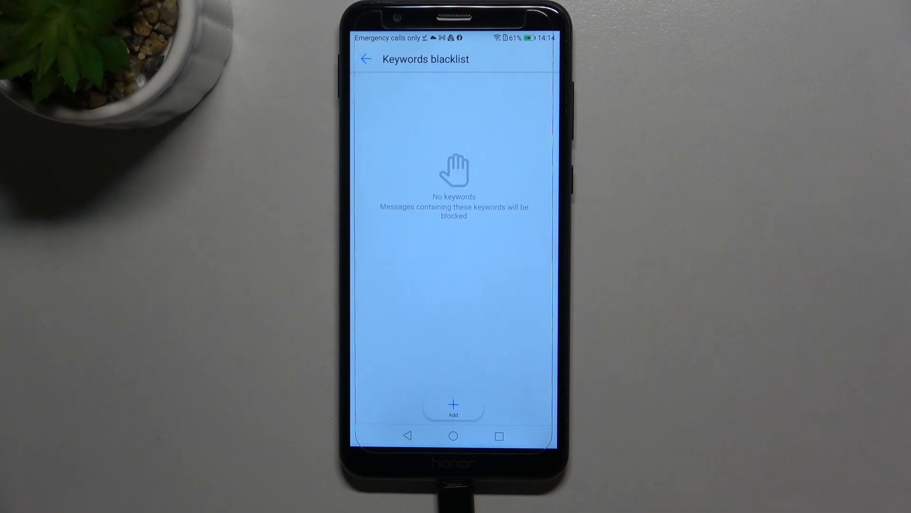
click(453, 405)
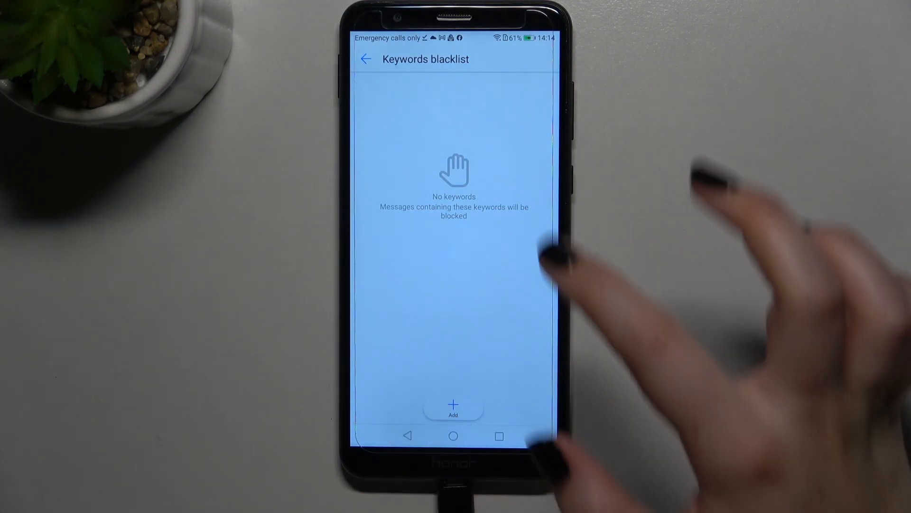
click(365, 59)
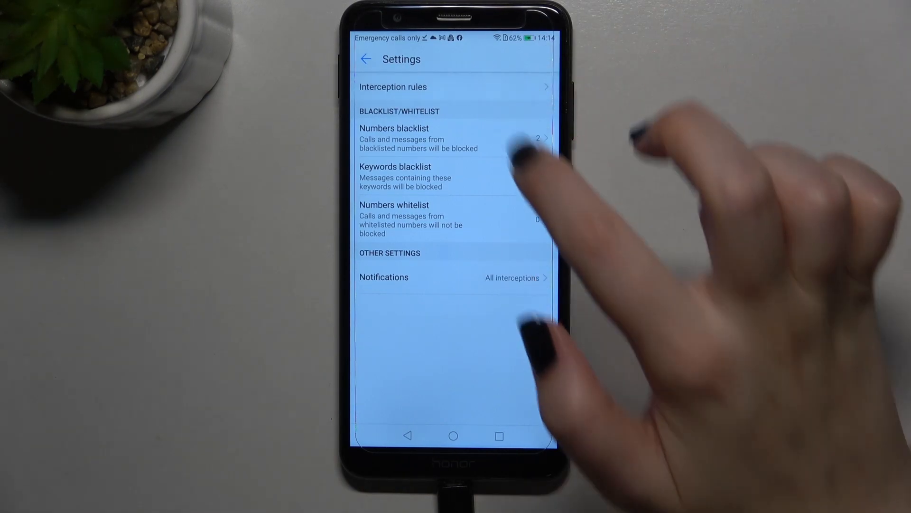
Step: In Interception rules, switch on Block unknown/hidden numbers
click(393, 87)
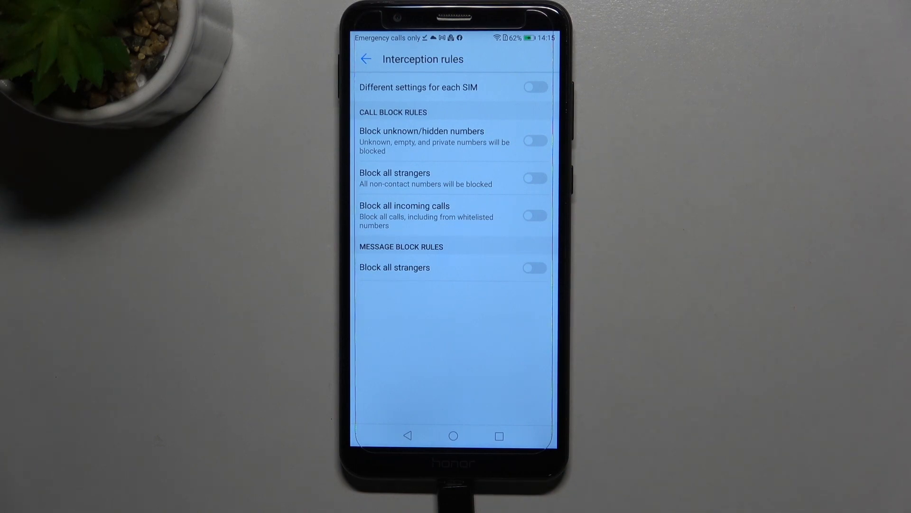
click(534, 141)
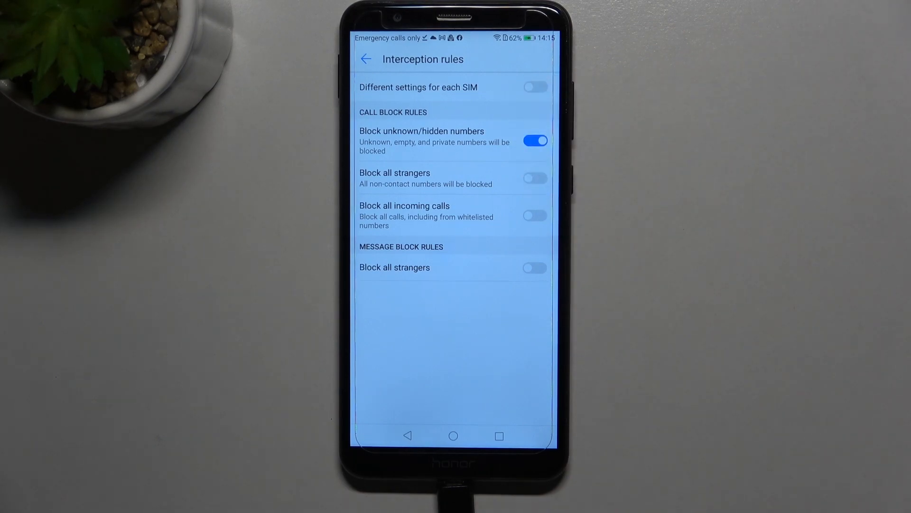
click(534, 141)
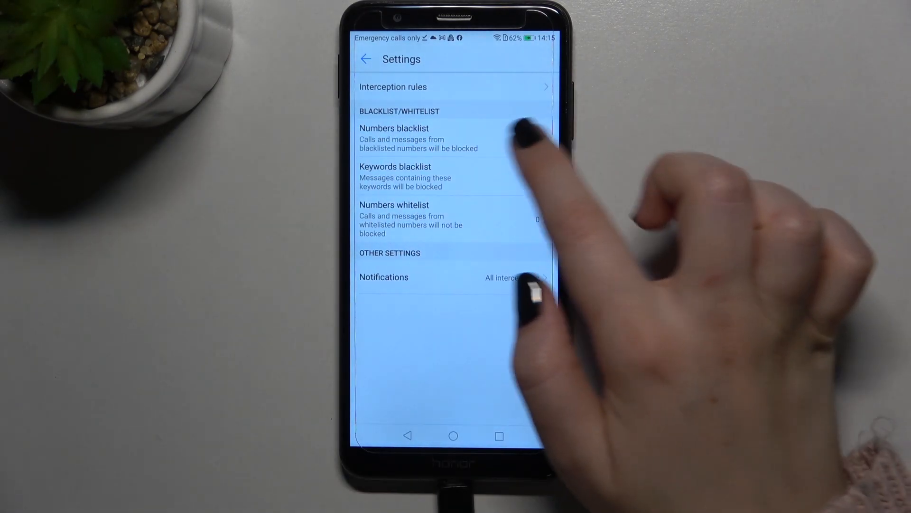
Step: Select all blacklisted numbers, remove them, and return to the home screen
click(419, 138)
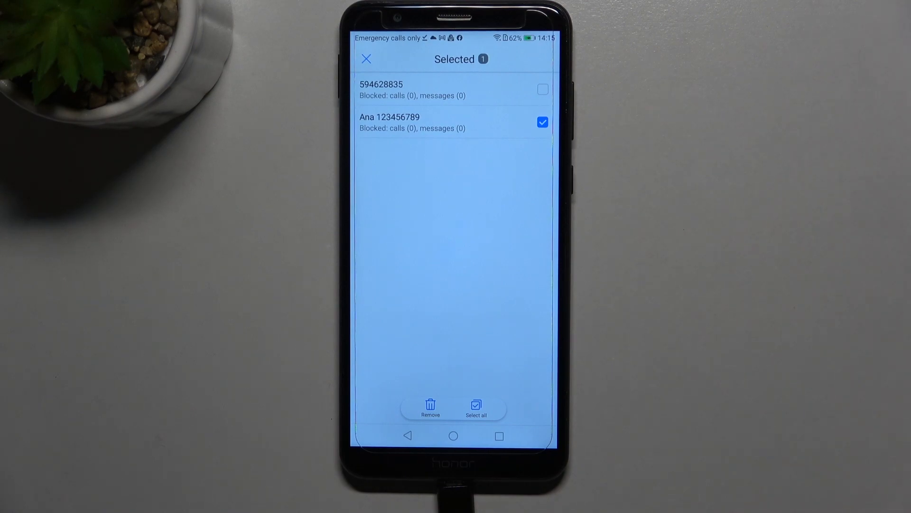
click(542, 122)
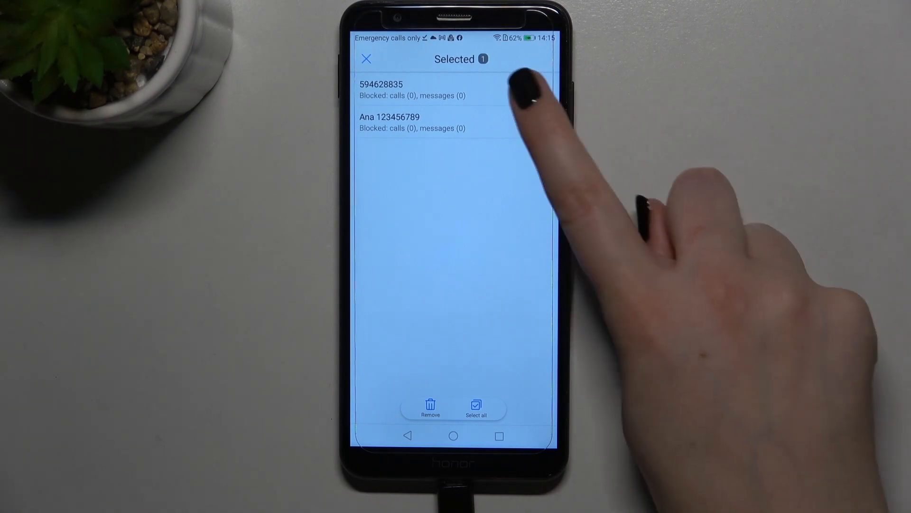
click(476, 405)
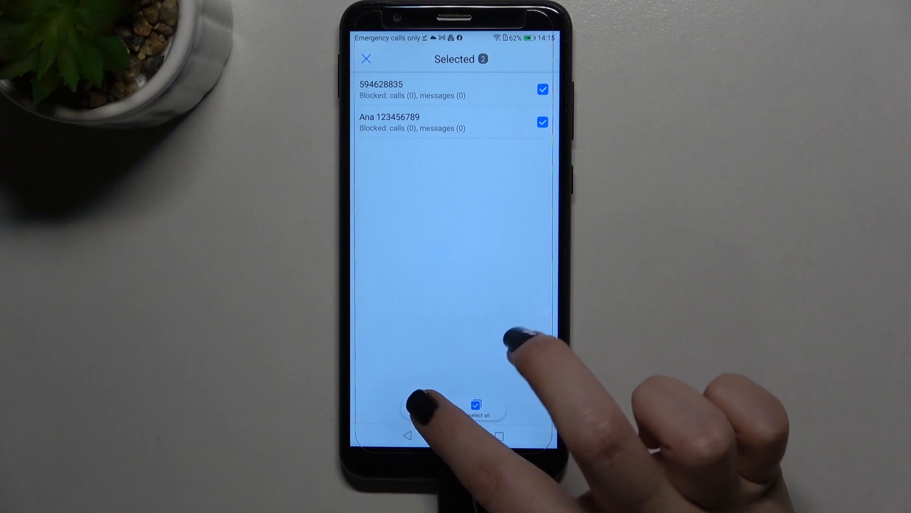
click(476, 404)
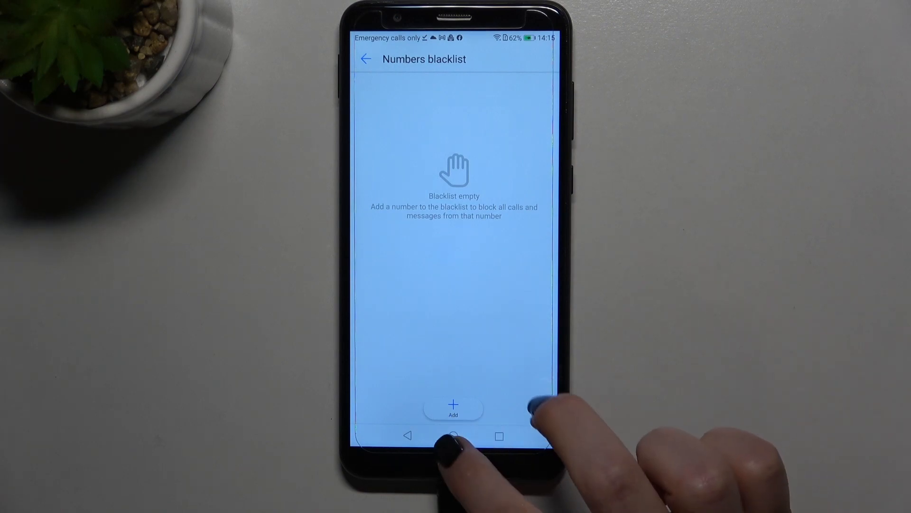
click(454, 436)
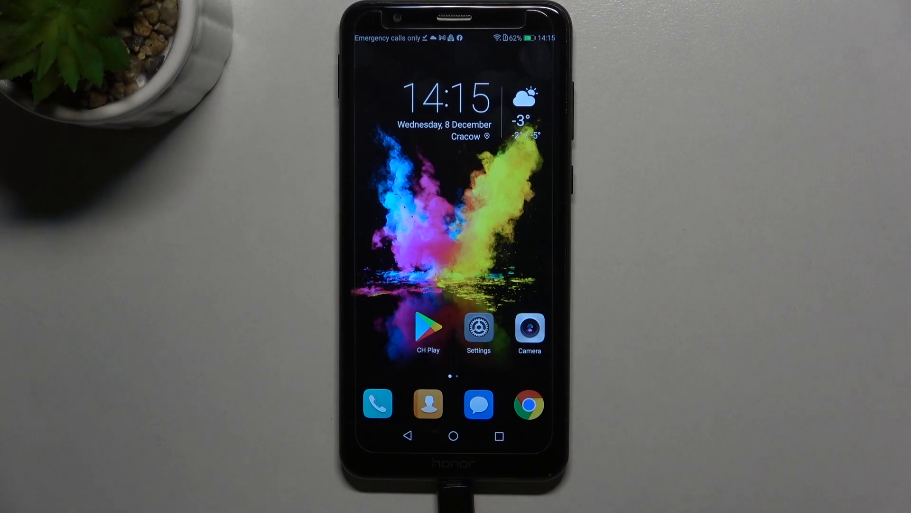